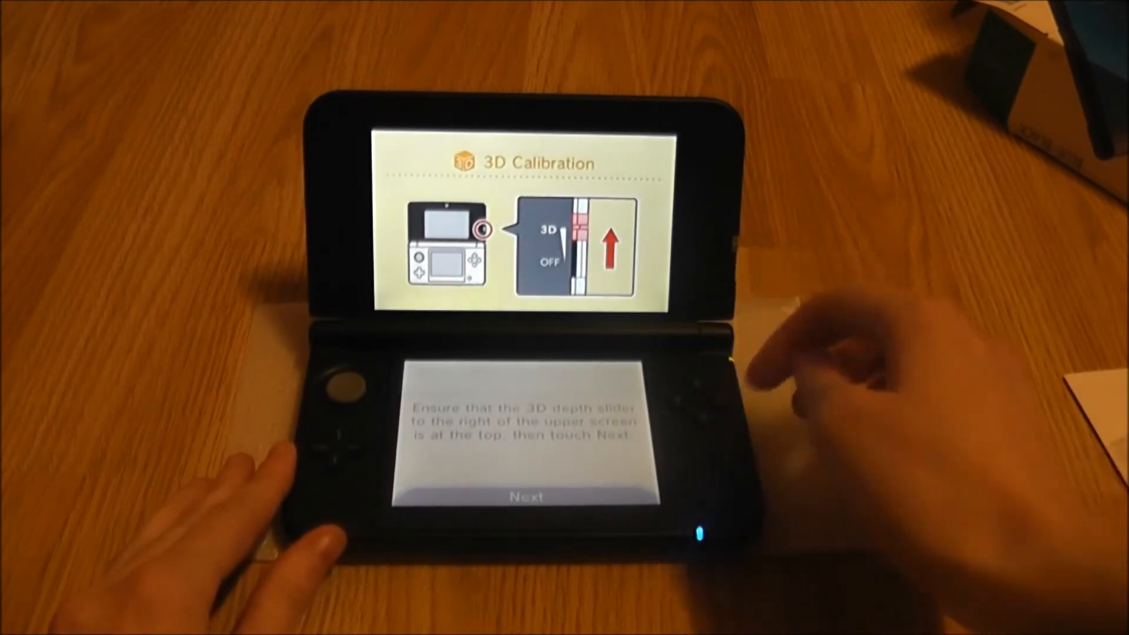
Confirm the 3D depth slider is at the top and the system is held as shown
left_click(527, 496)
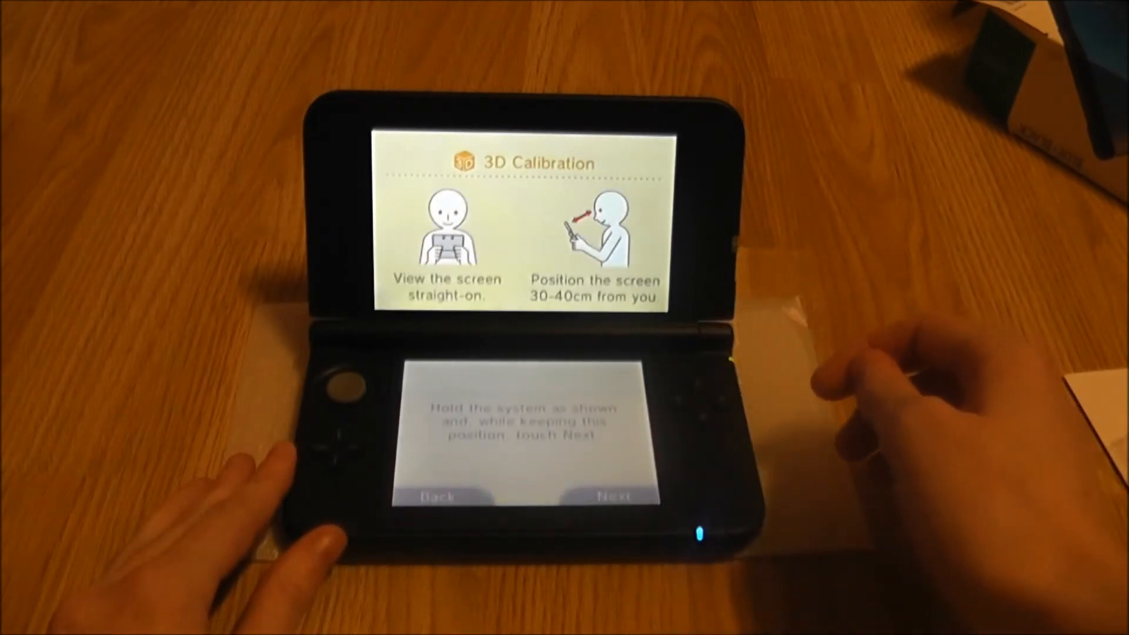
left_click(612, 496)
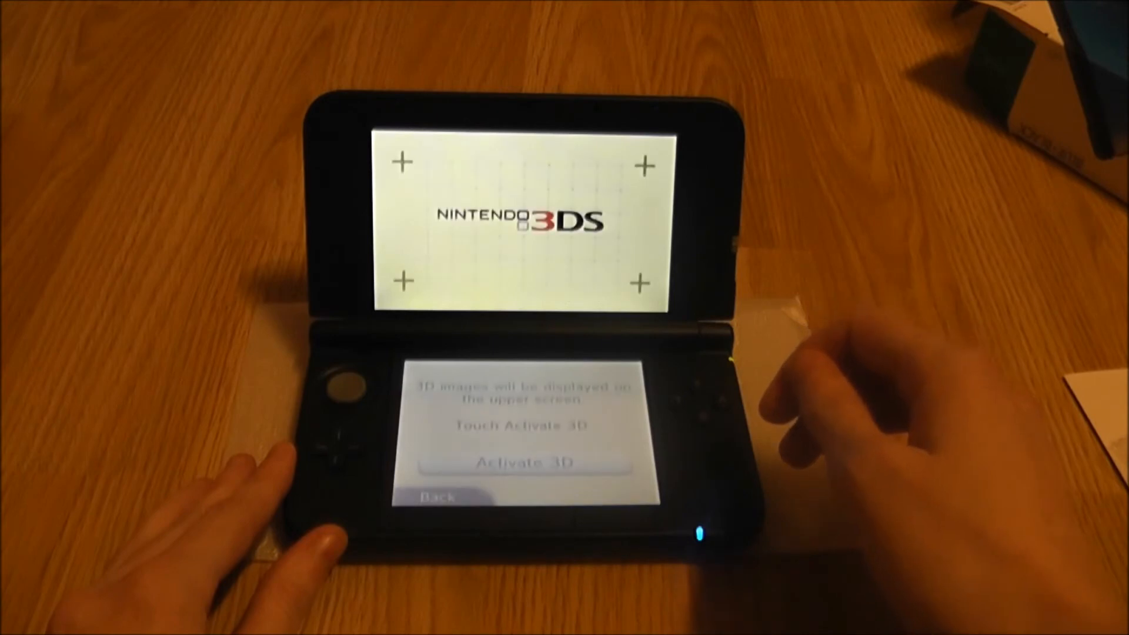
Activate the 3D image on the upper screen and finish calibration, landing on Date & Time settings
left_click(518, 462)
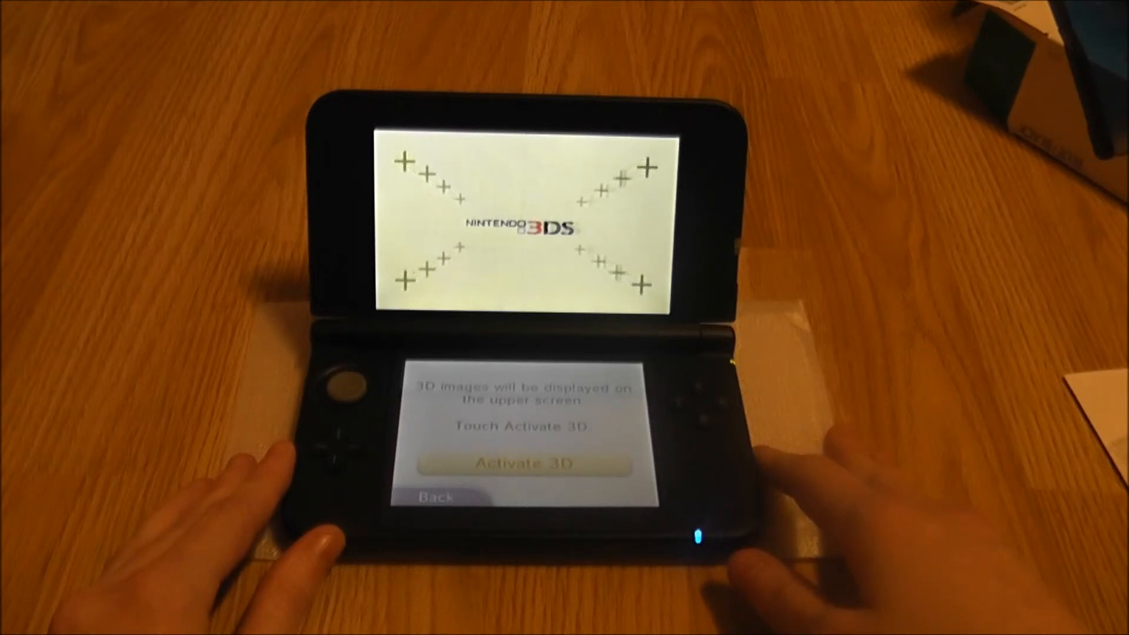
left_click(522, 463)
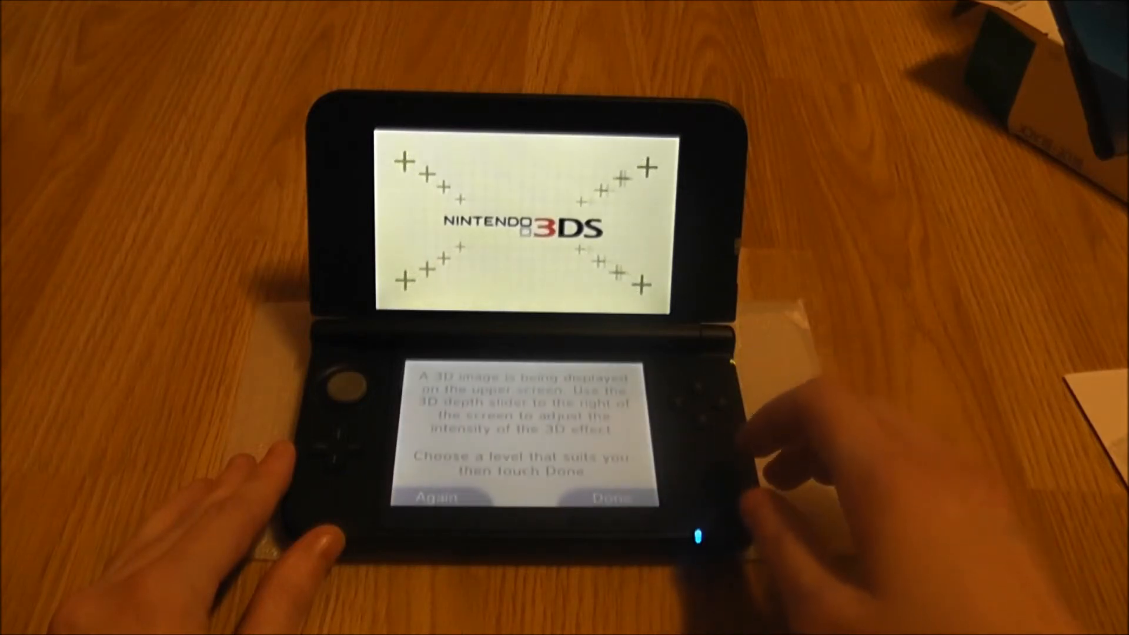
left_click(609, 499)
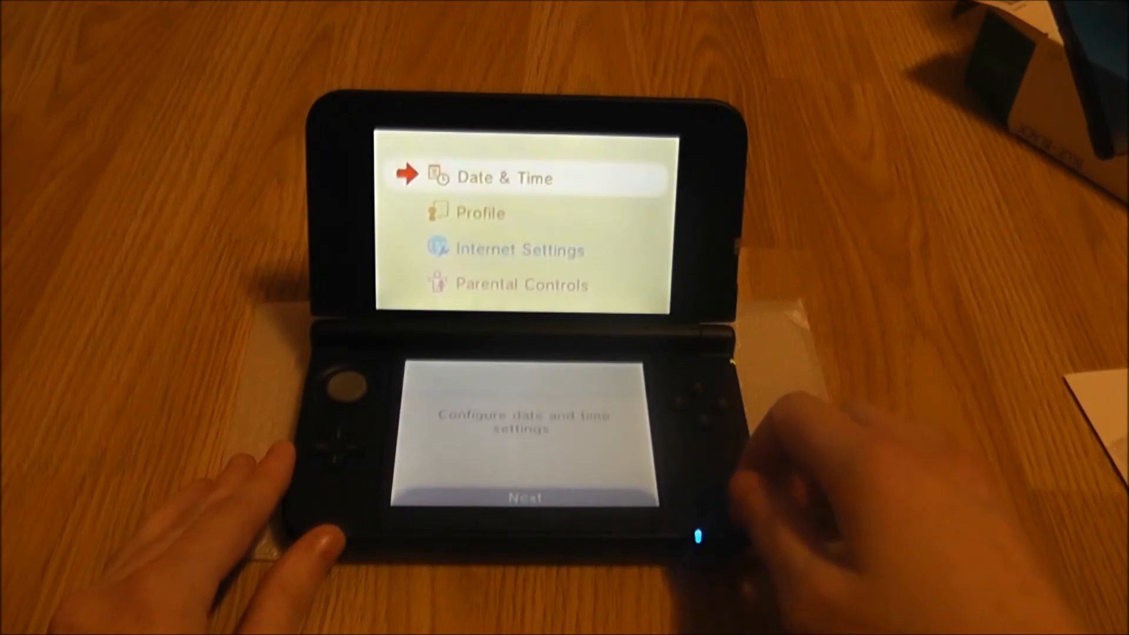